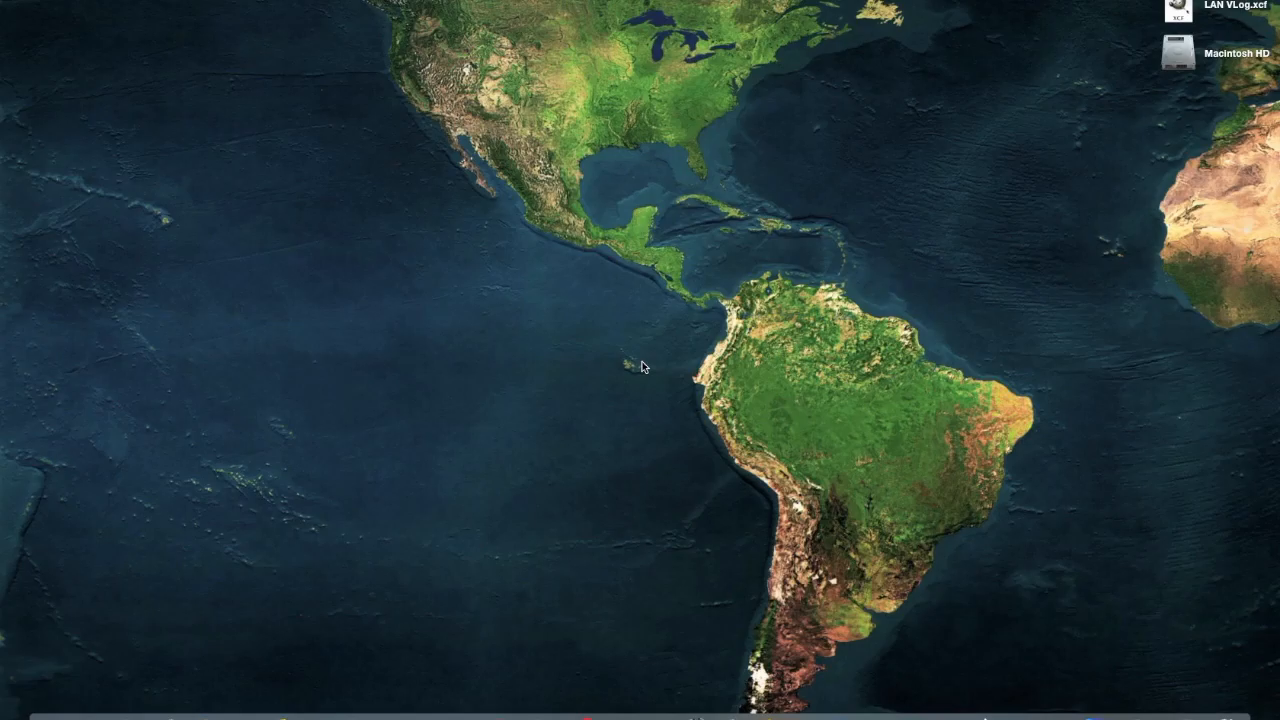
{"action": "mouse_move", "coordinate": [444, 236]}
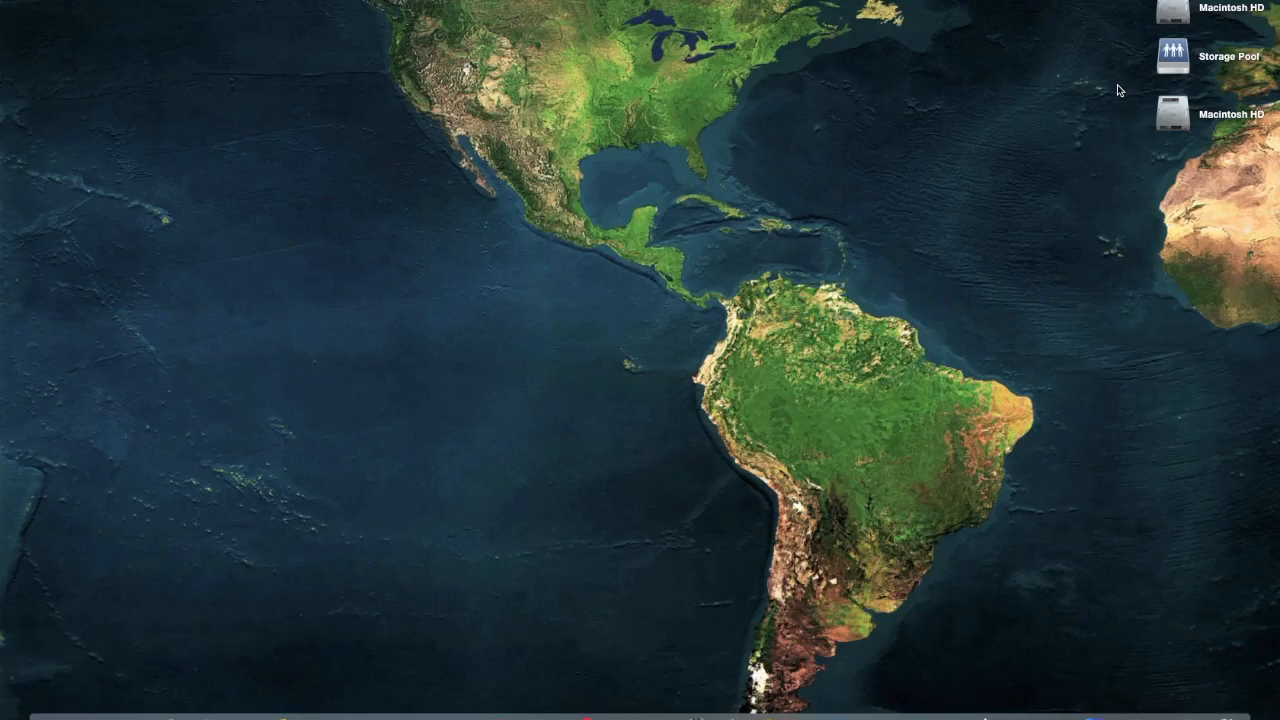
{"action": "mouse_move", "coordinate": [1170, 280]}
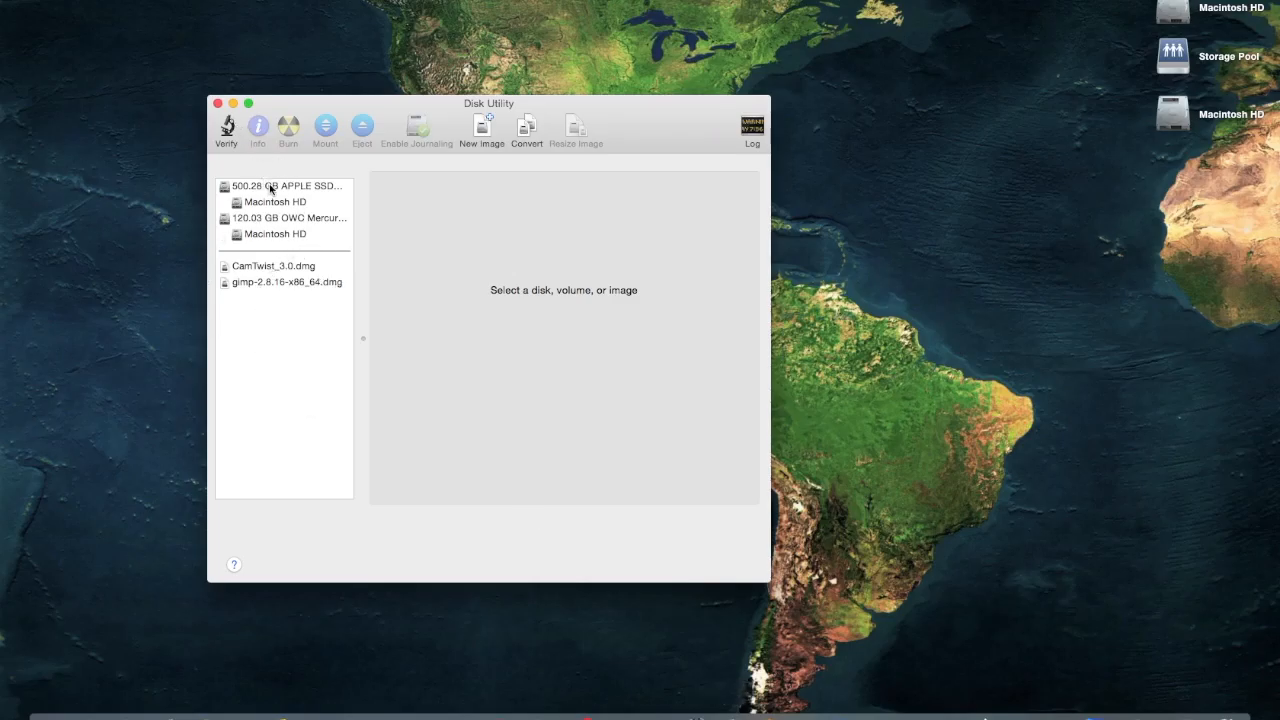
Select the 500.28 GB Apple SSD and show its Erase settings, format Mac OS Extended (Journaled).
{"action": "left_click", "coordinate": [284, 186]}
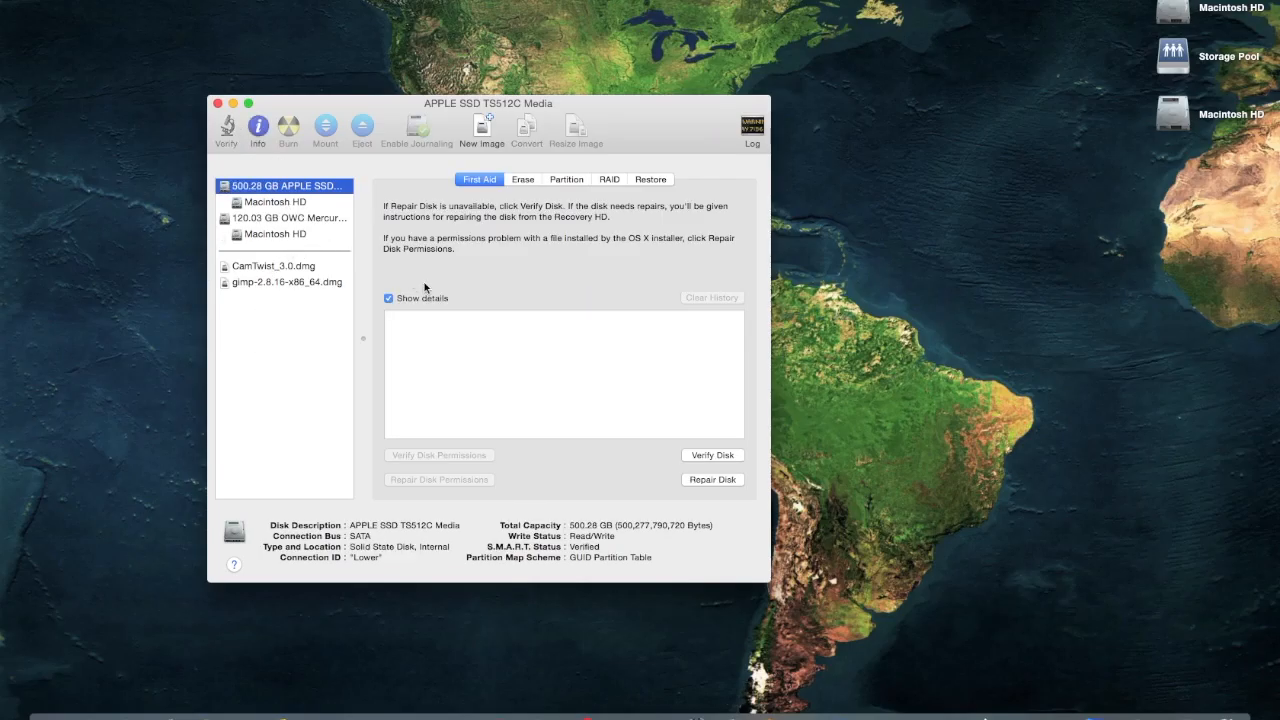
{"action": "left_click", "coordinate": [288, 218]}
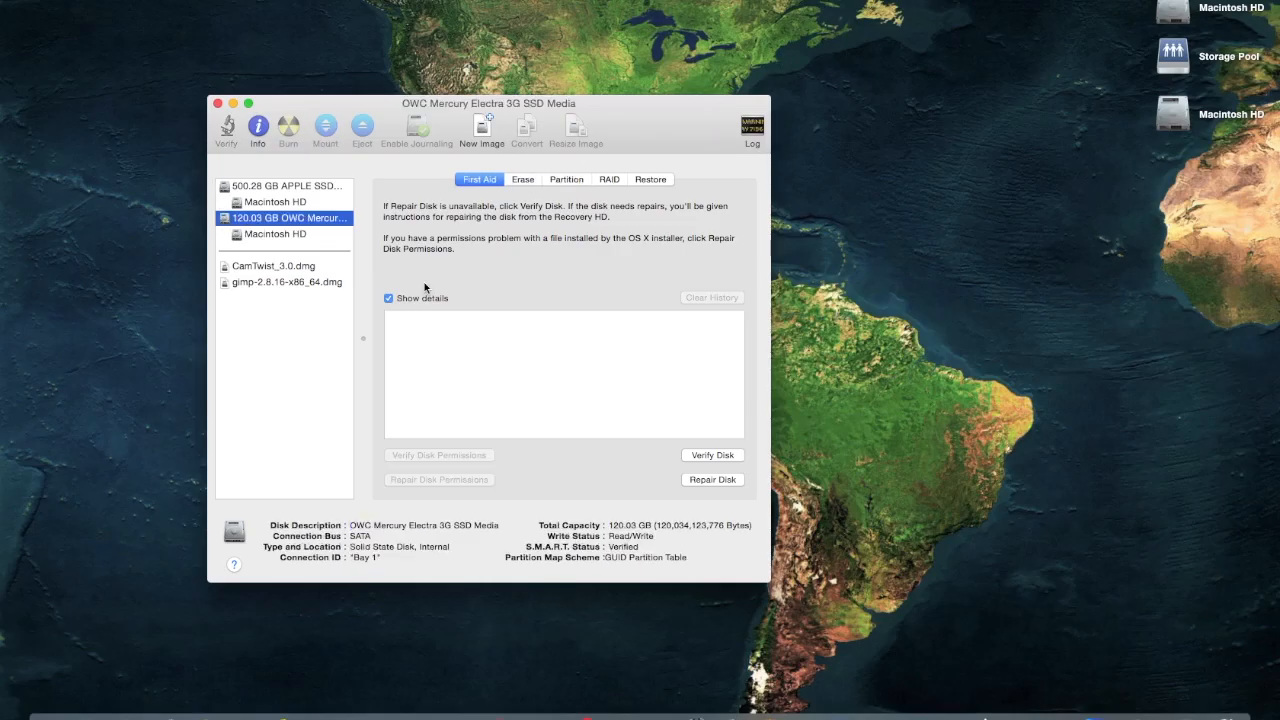
{"action": "left_click", "coordinate": [288, 186]}
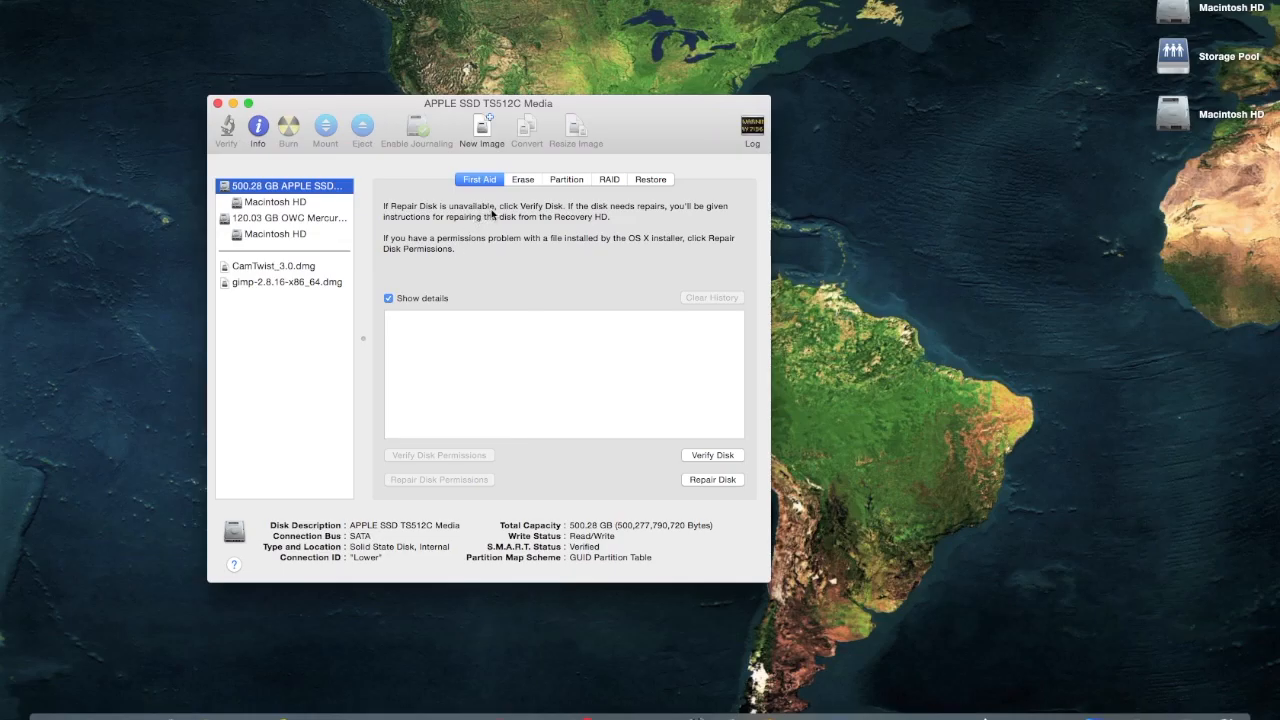
{"action": "left_click", "coordinate": [522, 180]}
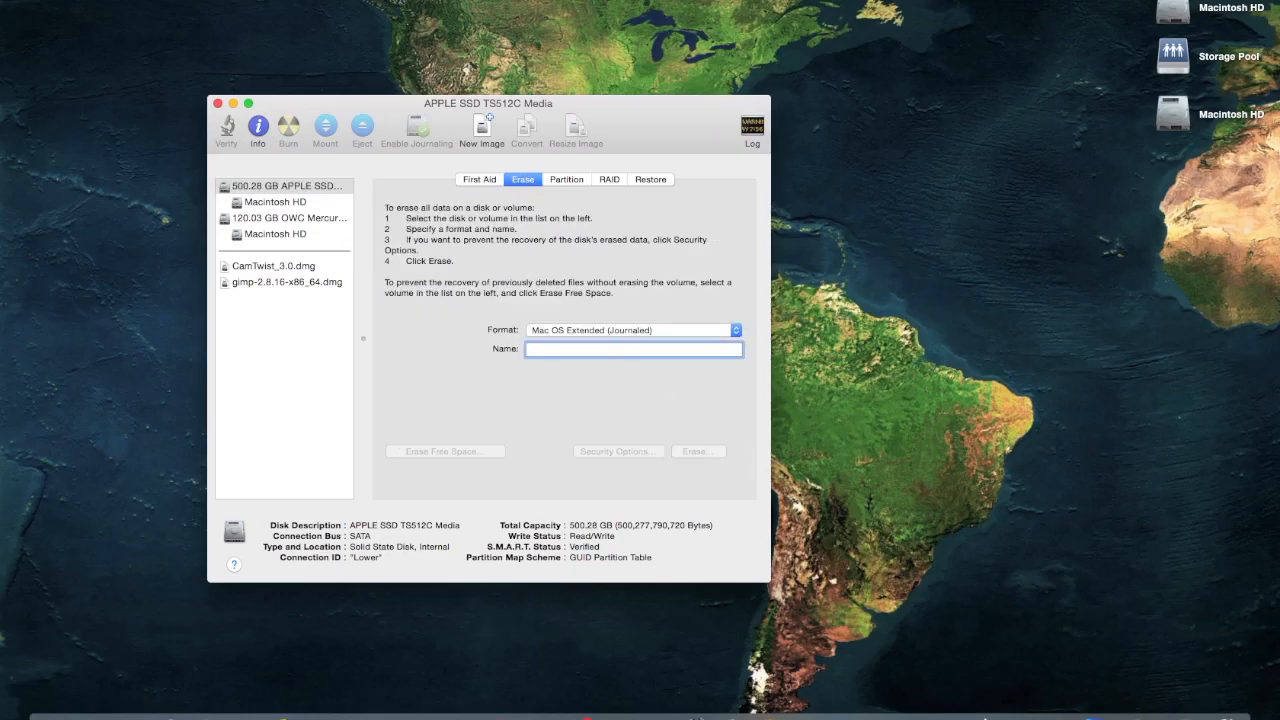
Erase the drive as 'Macintosh HD', confirm wiping all data, and quit Disk Utility.
{"action": "type", "text": "Mac"}
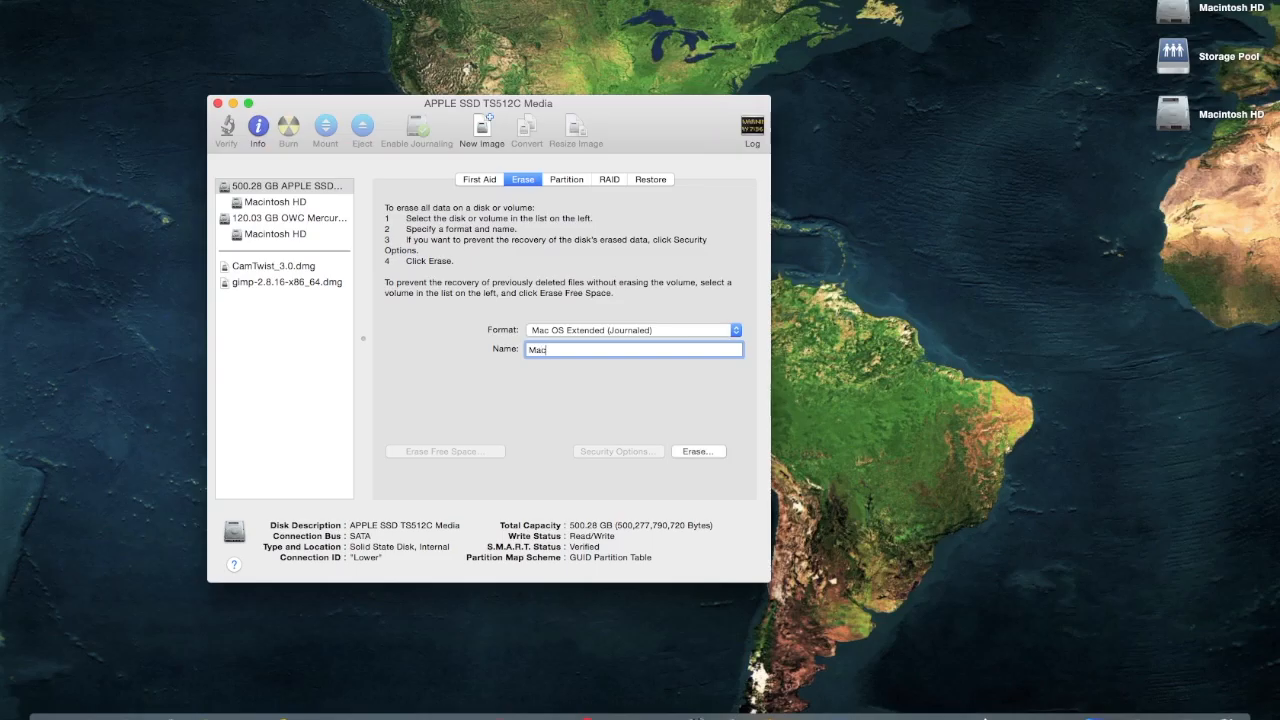
{"action": "type", "text": "intosh"}
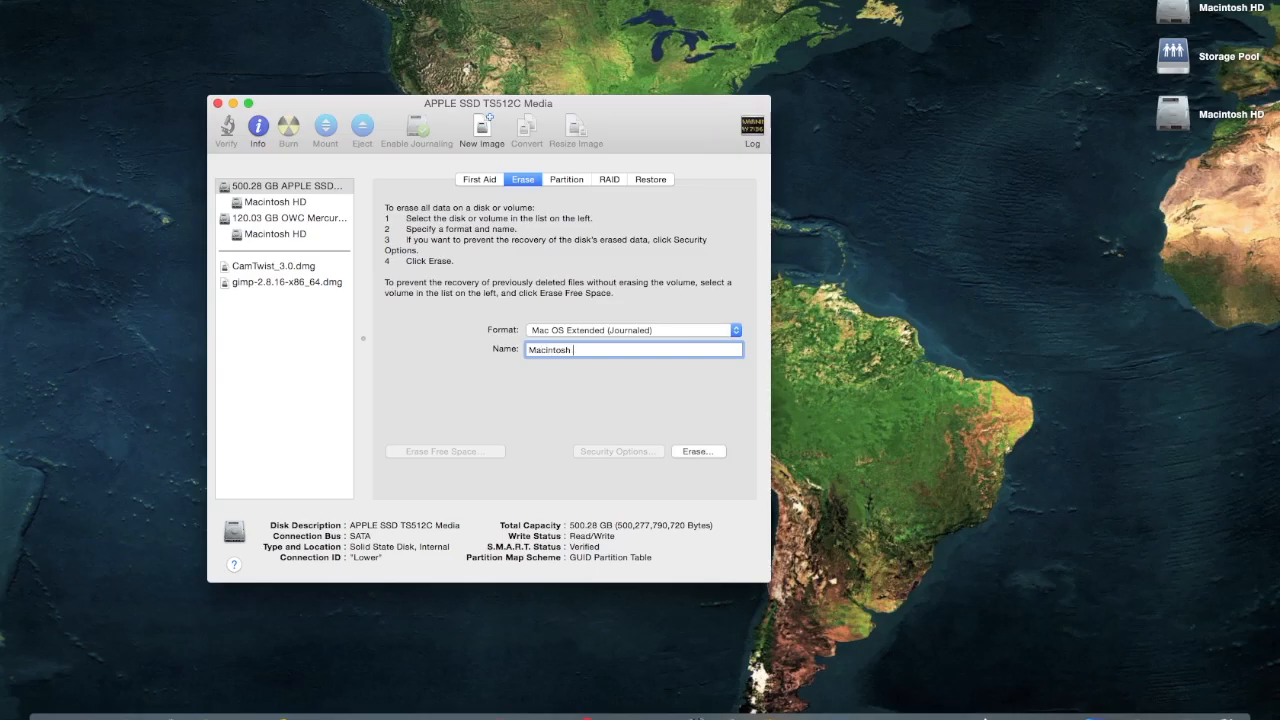
{"action": "type", "text": "HD"}
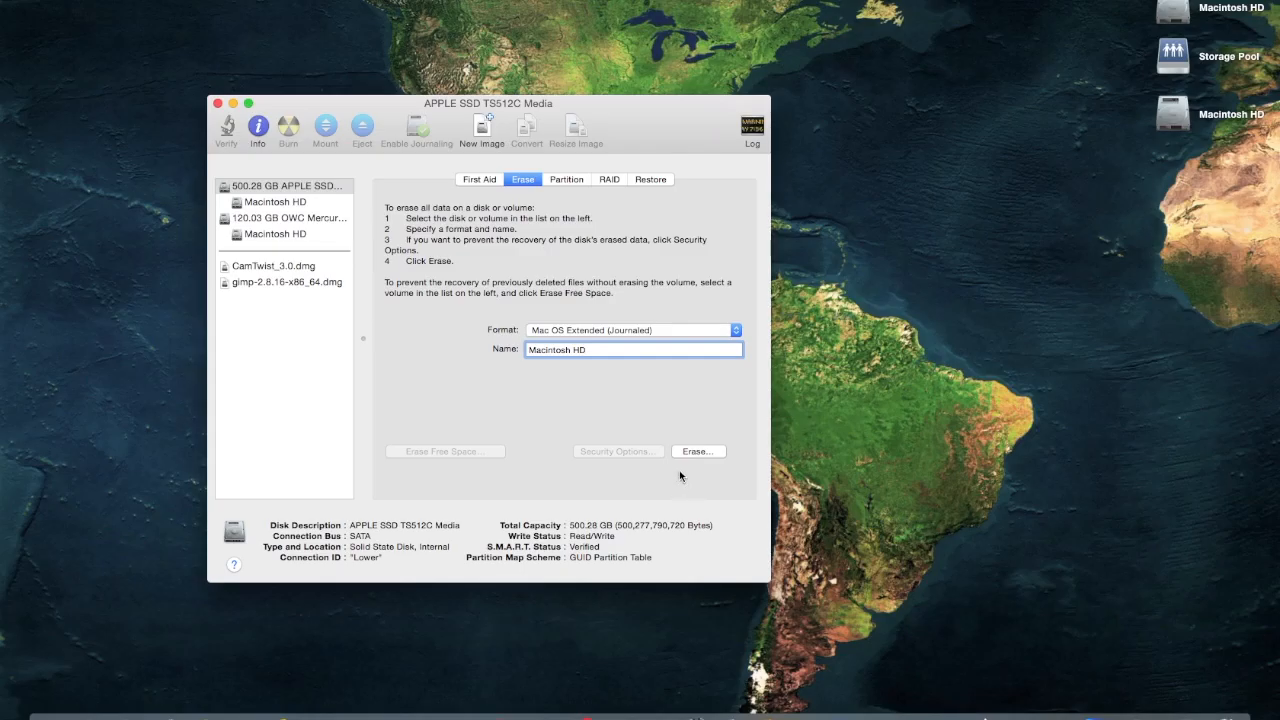
{"action": "left_click", "coordinate": [698, 452]}
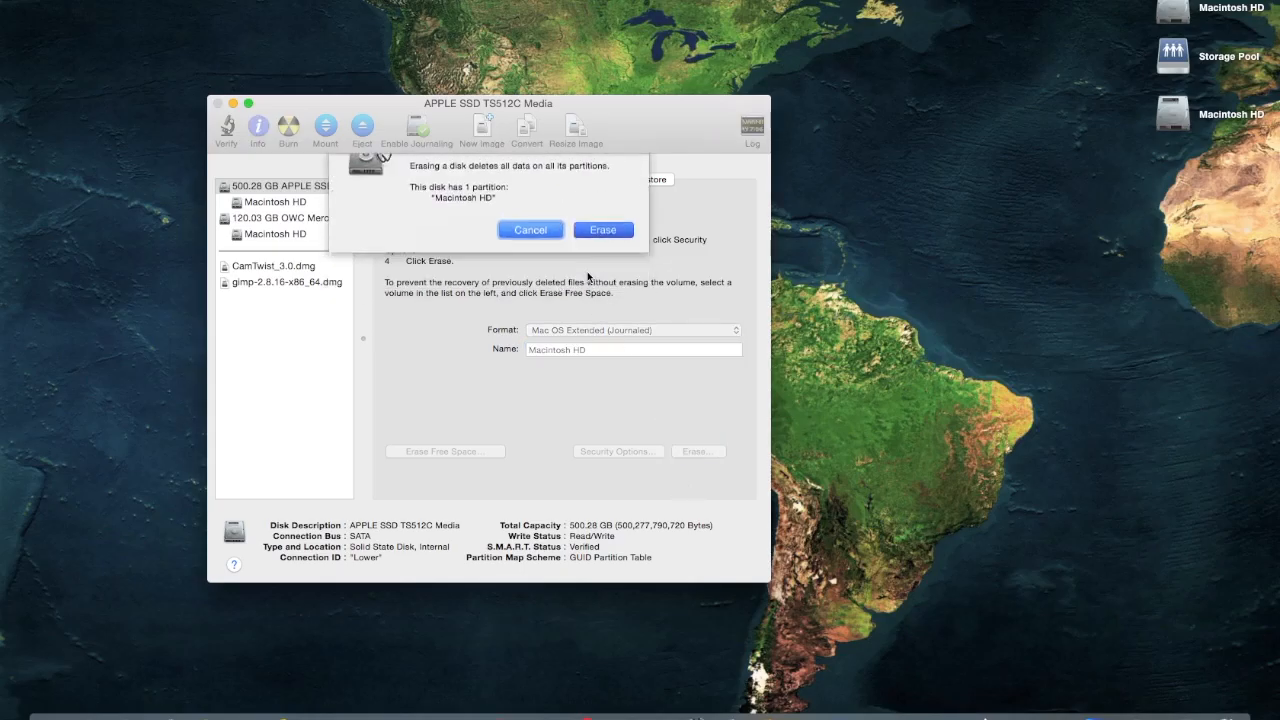
{"action": "left_click", "coordinate": [604, 228]}
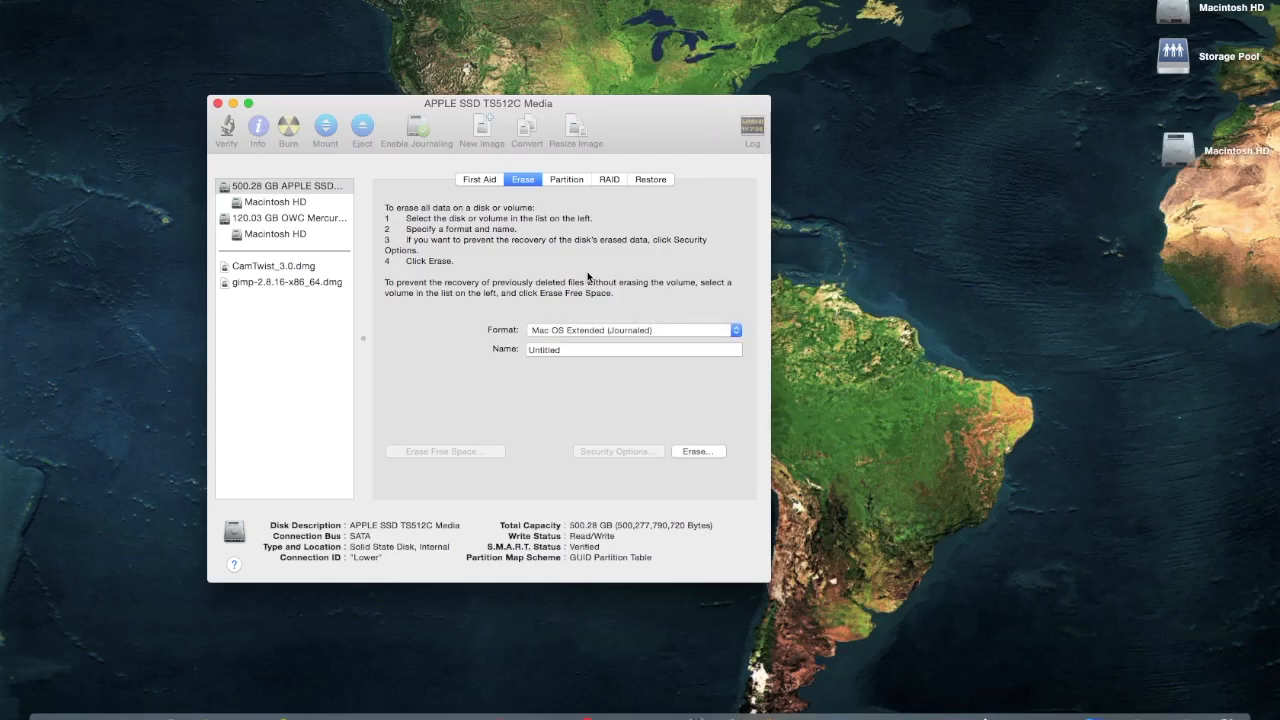
{"action": "left_click", "coordinate": [216, 104]}
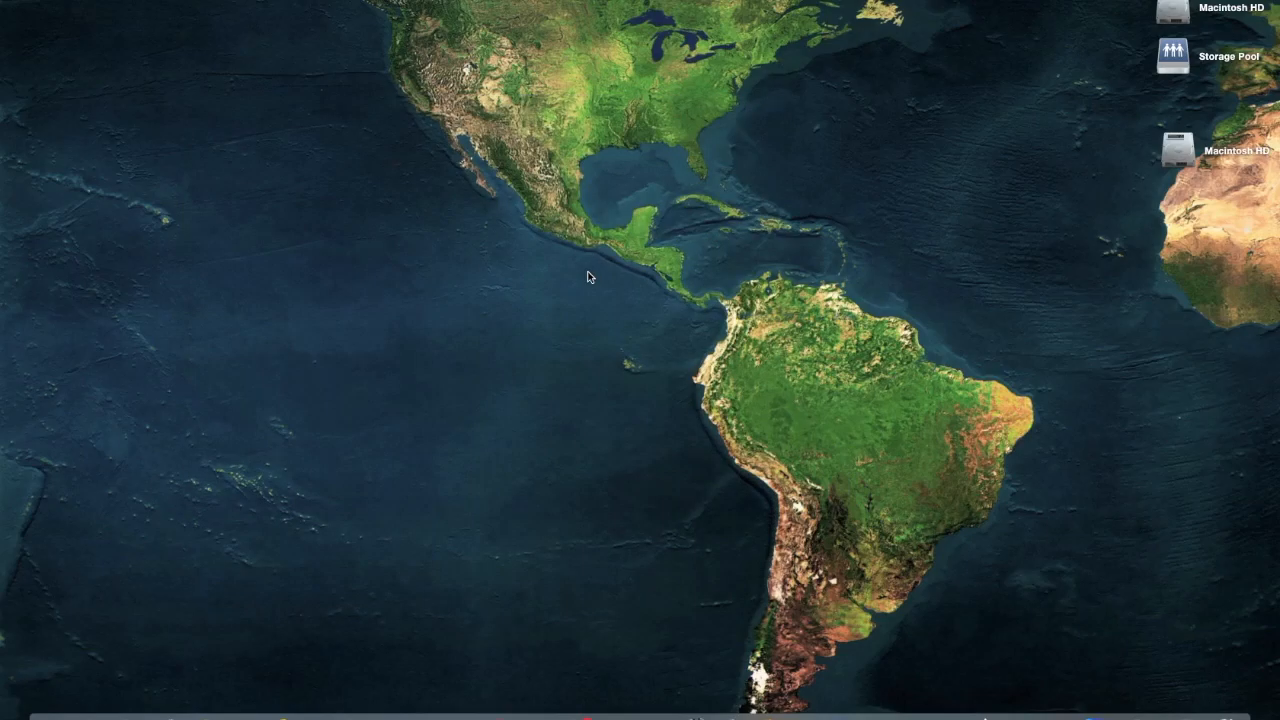
Launch Carbon Copy Cloner via Spotlight, showing its existing SPSC task.
{"action": "key", "text": "cmd+space"}
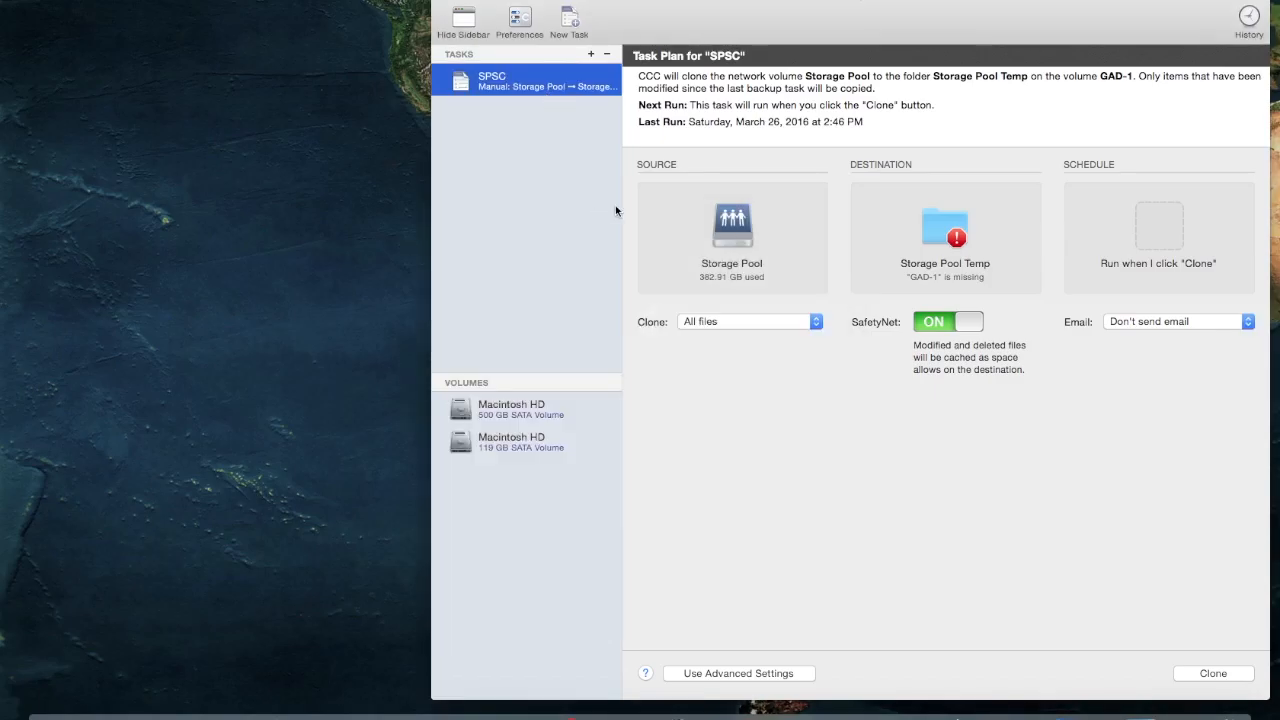
Delete the SPSC task, name the new task 'Clone' and set Macintosh HD as its source.
{"action": "left_click", "coordinate": [606, 52]}
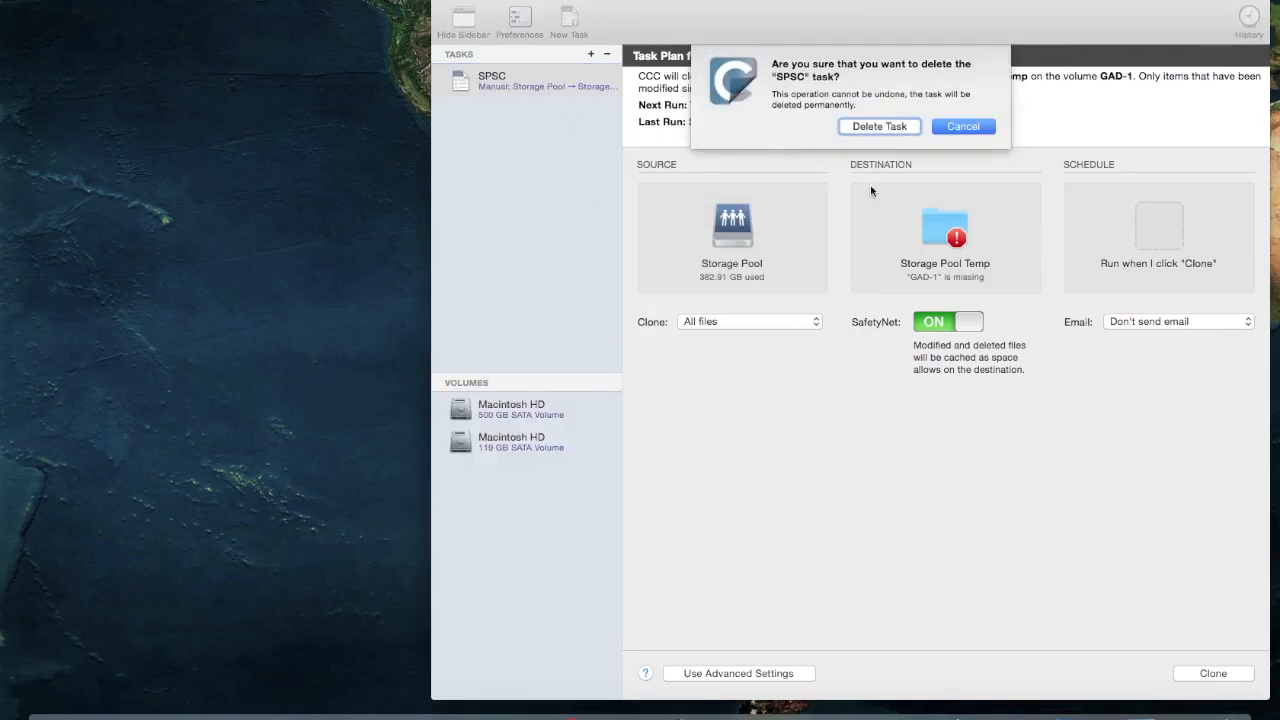
{"action": "left_click", "coordinate": [880, 126]}
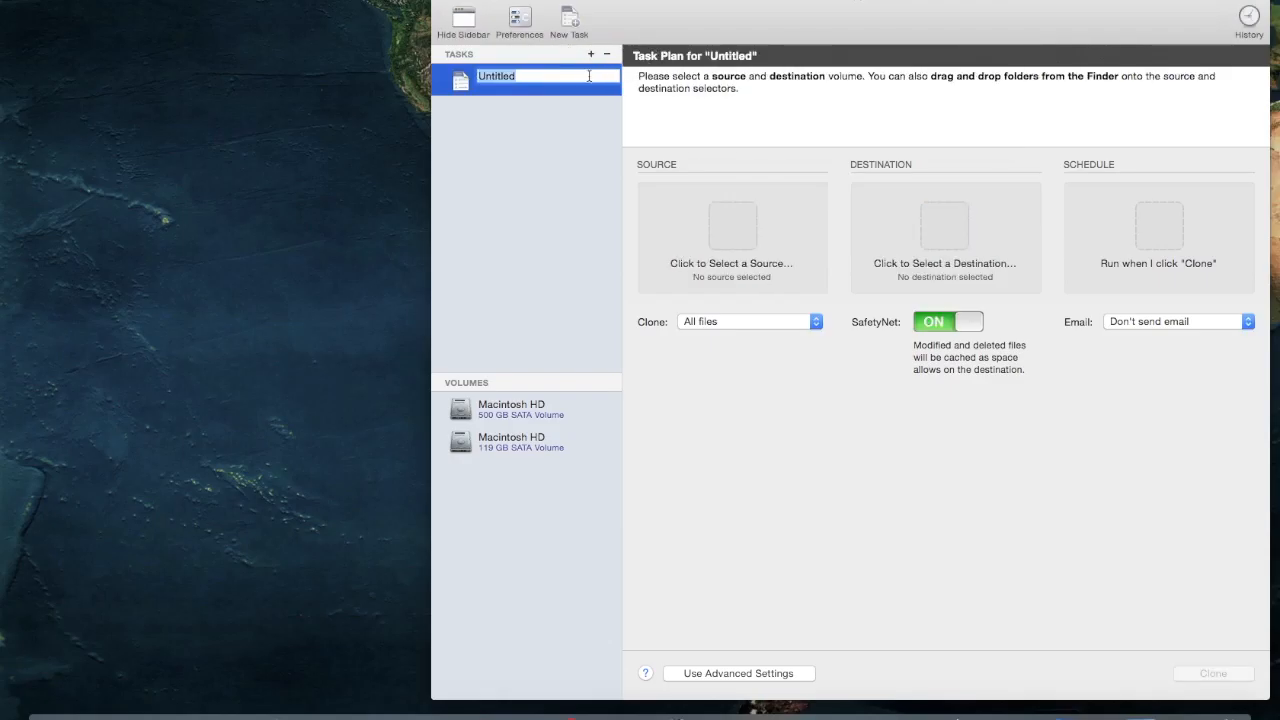
{"action": "type", "text": "Clone"}
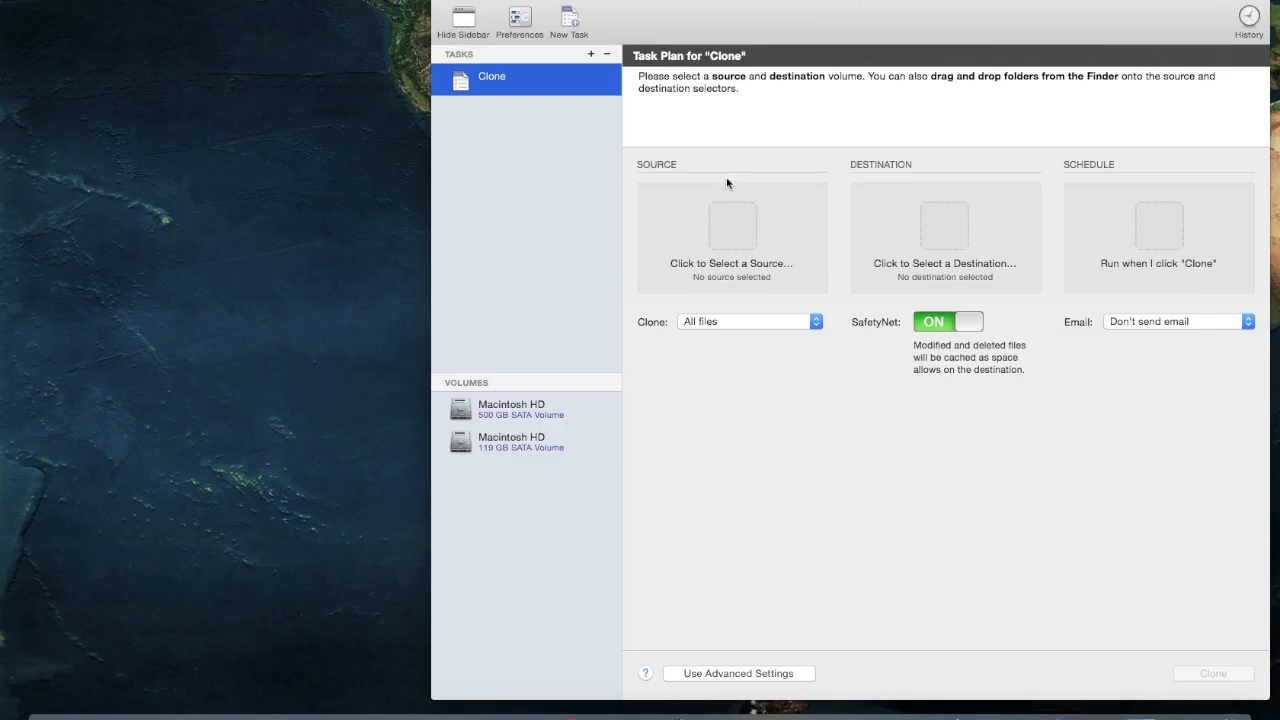
{"action": "left_click", "coordinate": [732, 224]}
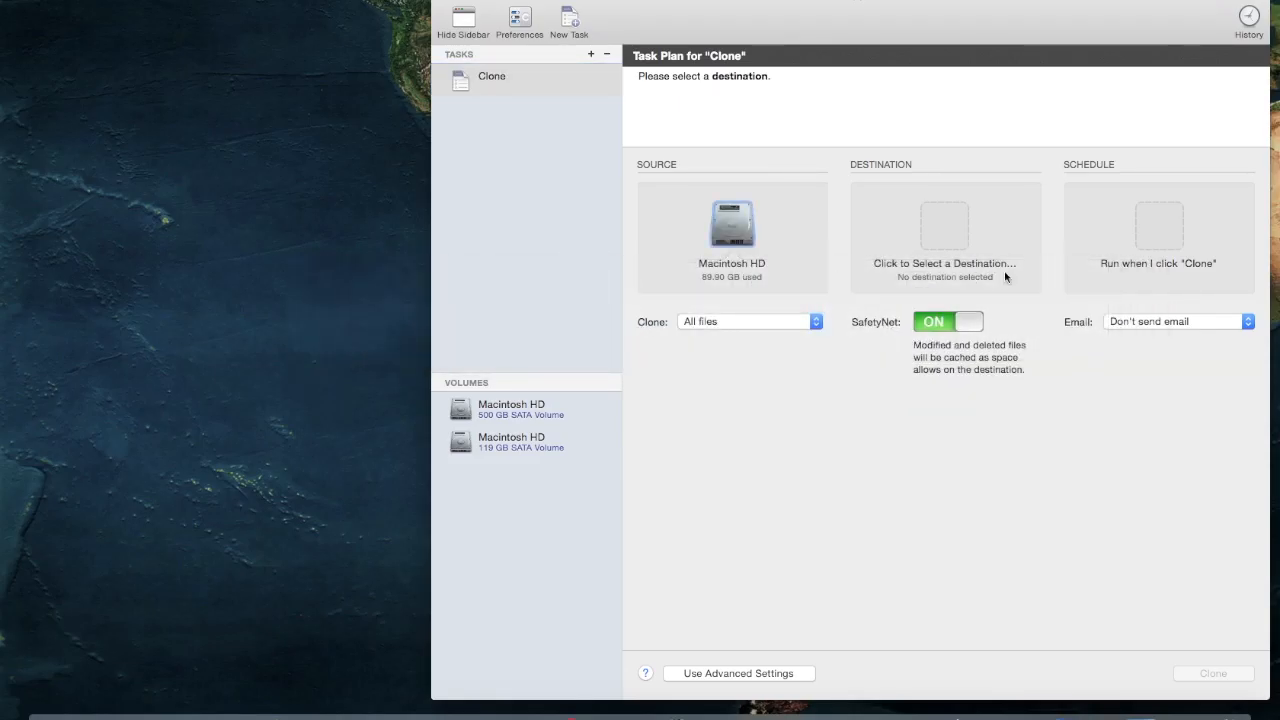
Set the 500 GB Macintosh HD as destination and start cloning the 119 GB boot drive.
{"action": "left_click", "coordinate": [944, 236]}
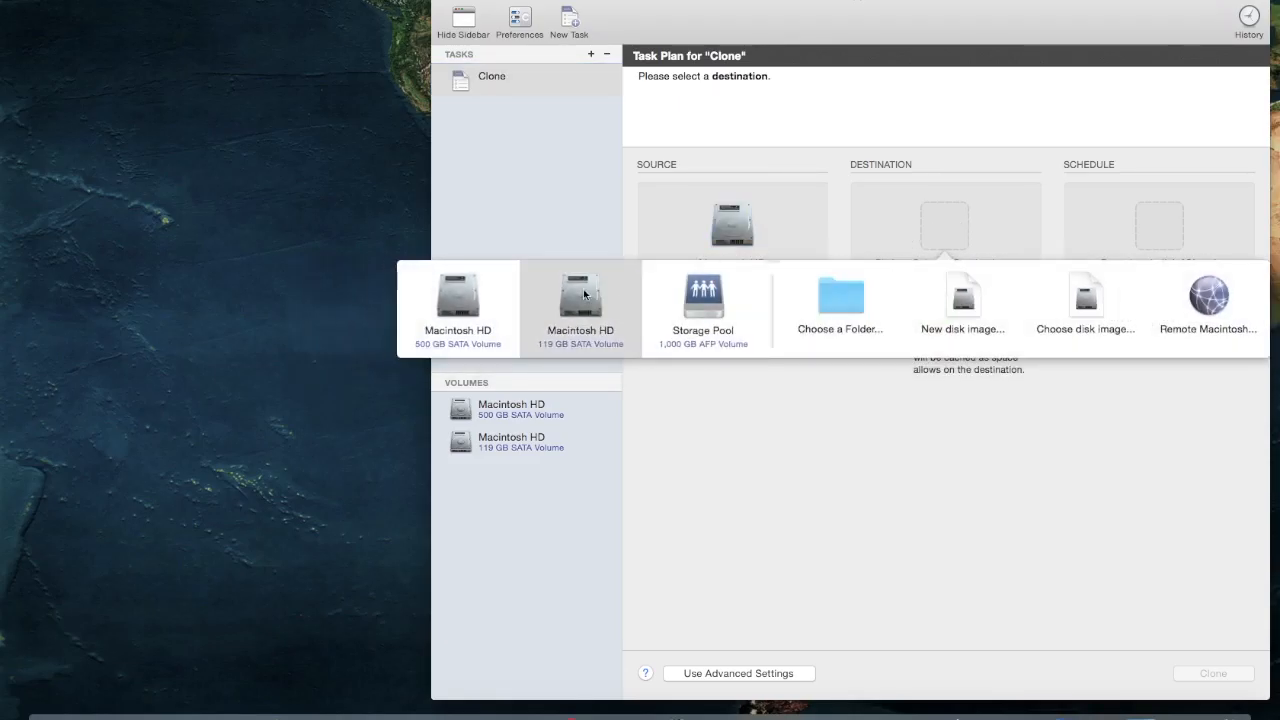
{"action": "left_click", "coordinate": [580, 304]}
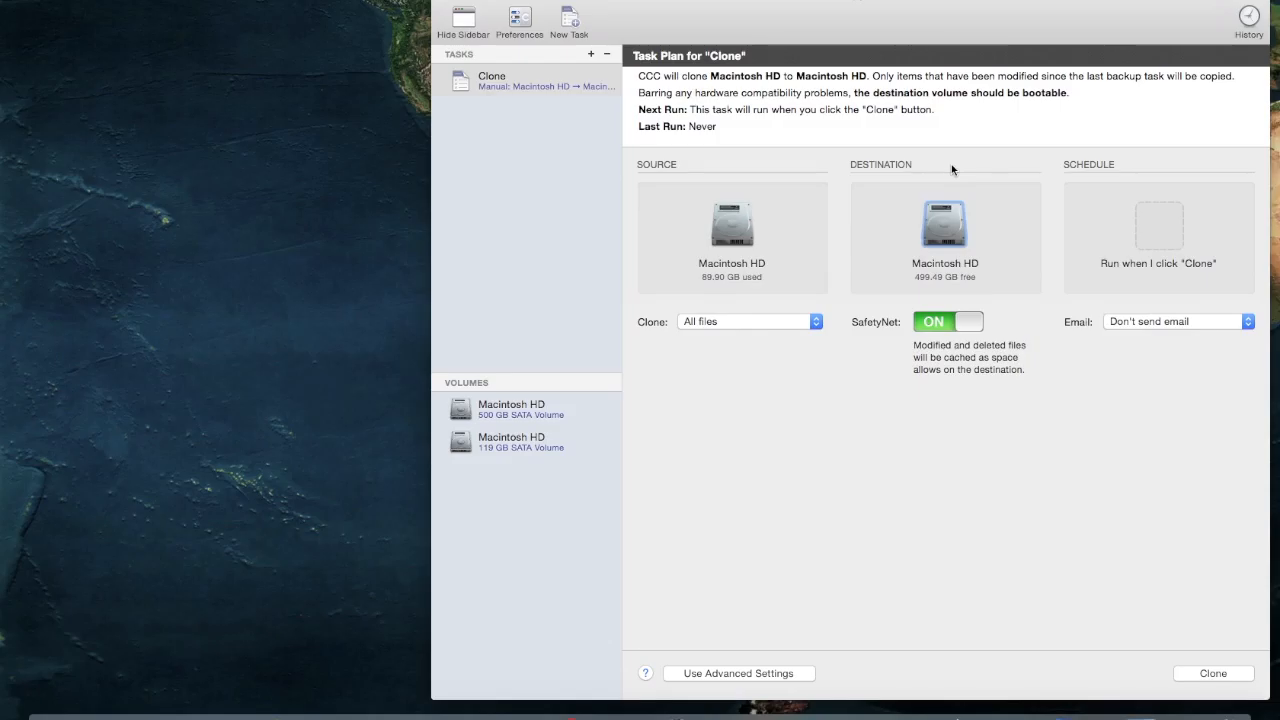
{"action": "mouse_move", "coordinate": [1224, 688]}
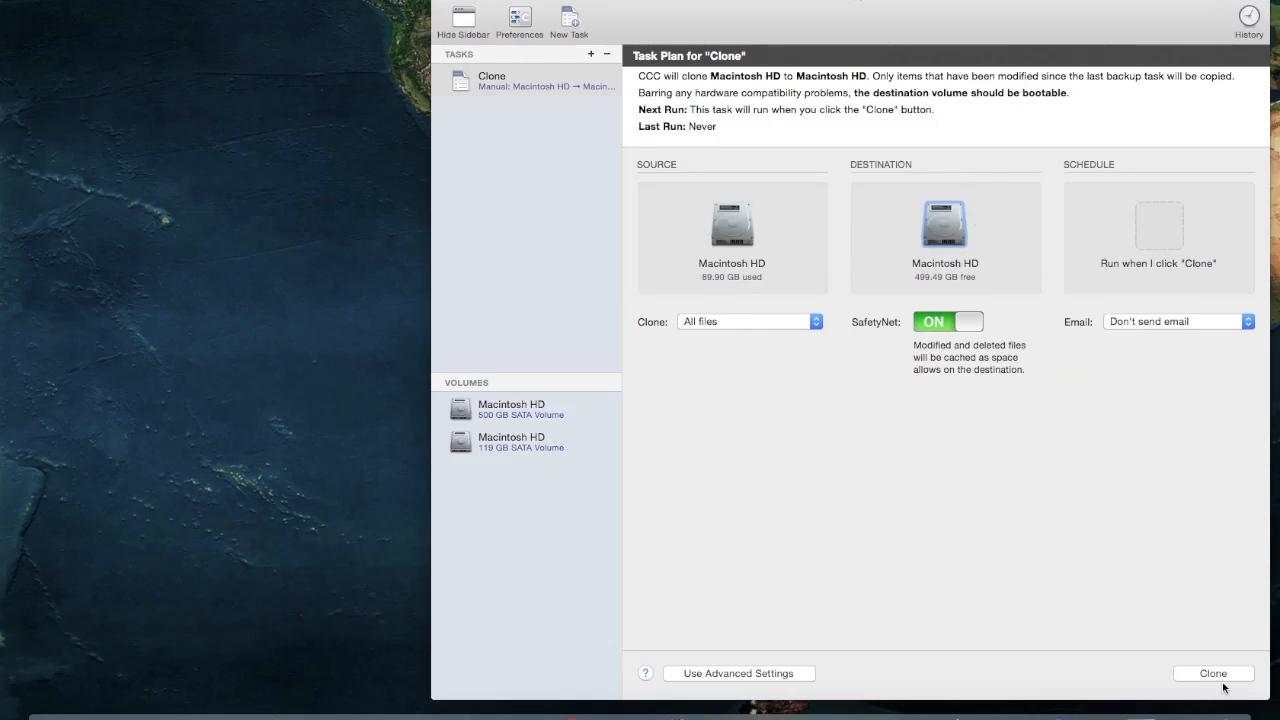
{"action": "left_click", "coordinate": [1212, 672]}
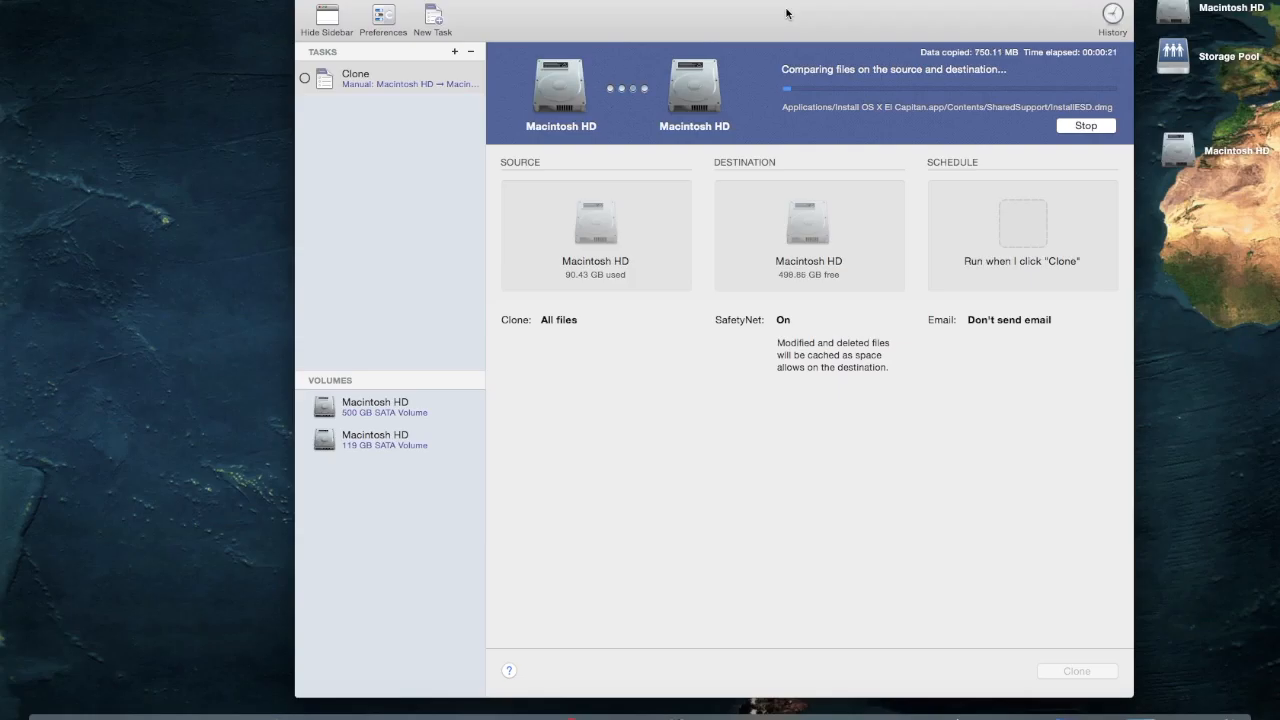
{"action": "mouse_move", "coordinate": [936, 46]}
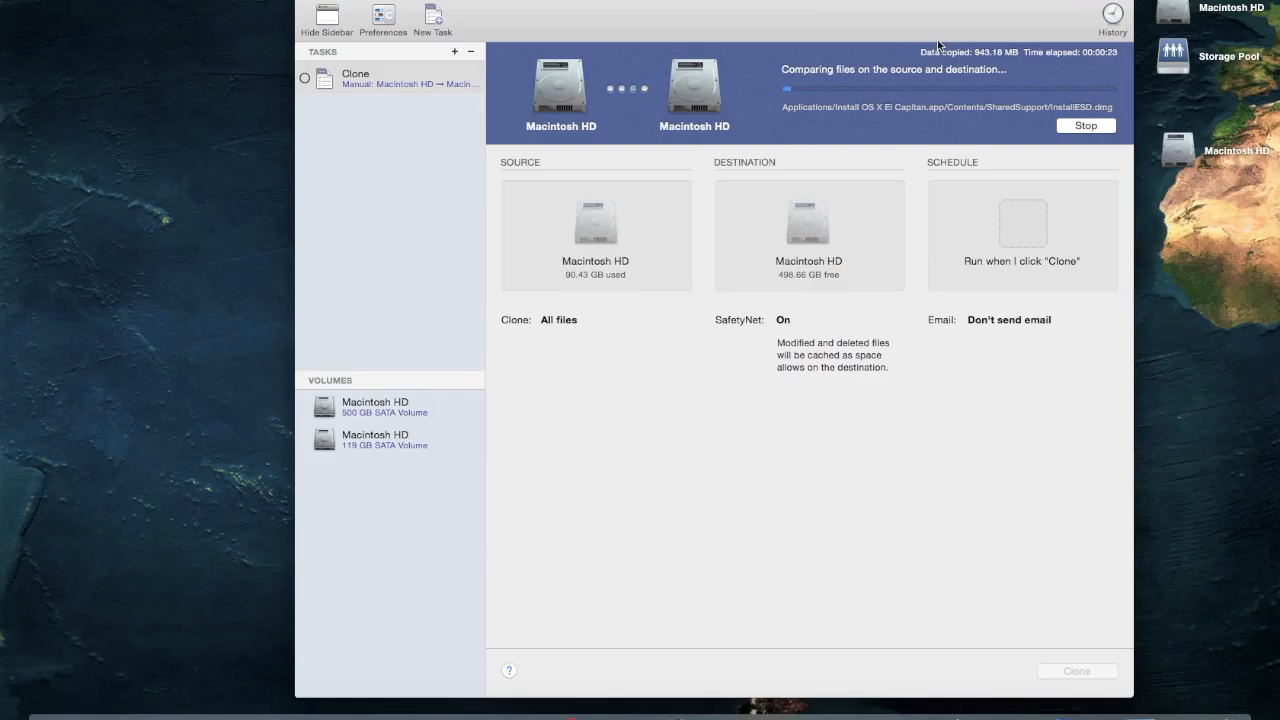